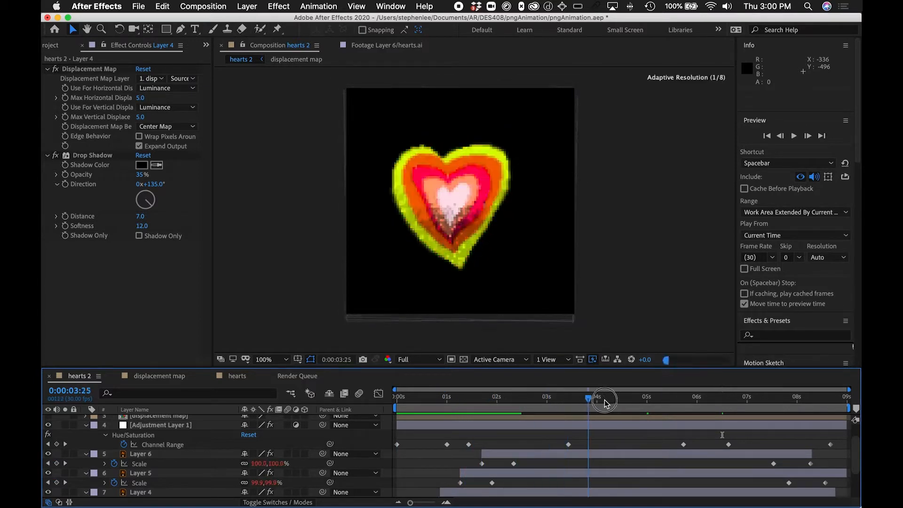
Step: Scrub the hearts animation, then add the hearts 2 composition to the render queue
left_click_drag(605, 398, 842, 398)
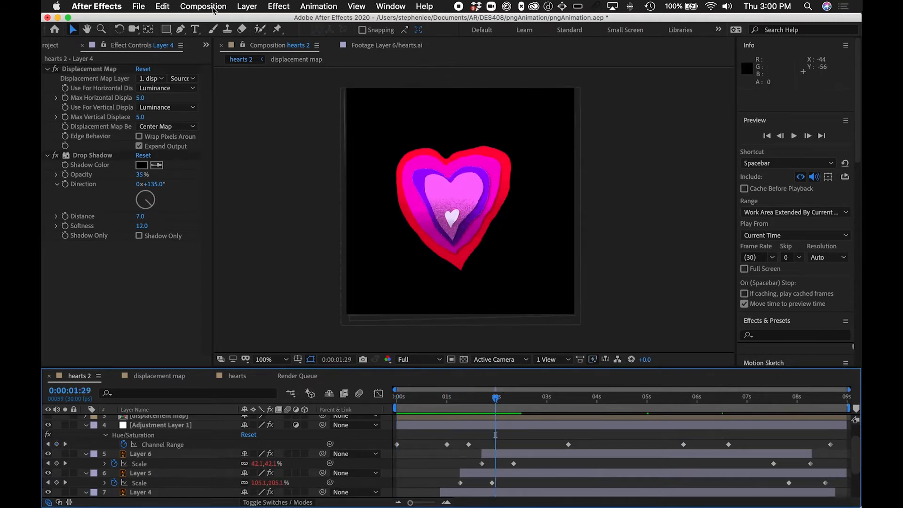
left_click(203, 6)
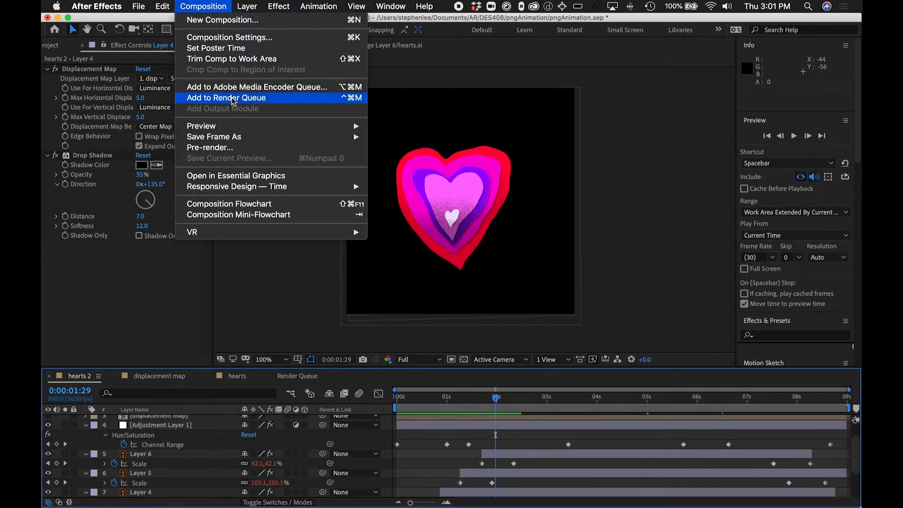
left_click(225, 98)
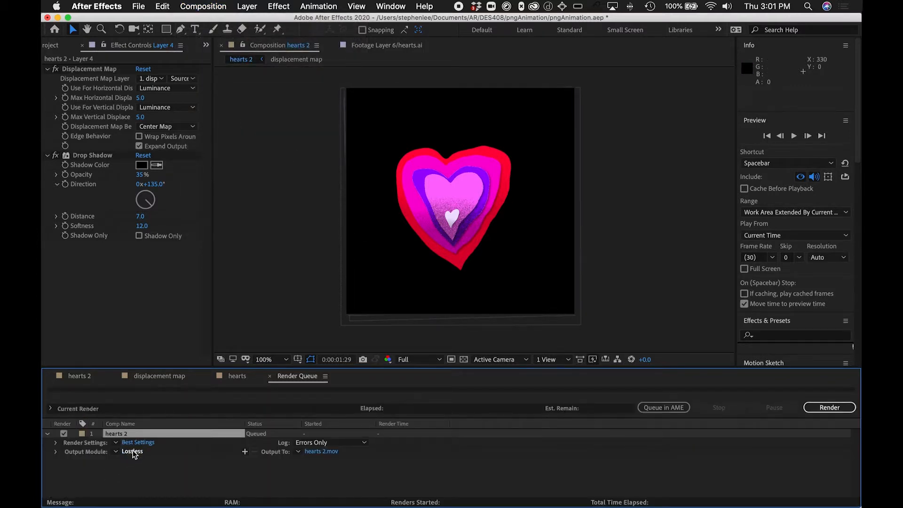
Step: Set the output module format to PNG Sequence with RGB + Alpha channels
left_click(132, 451)
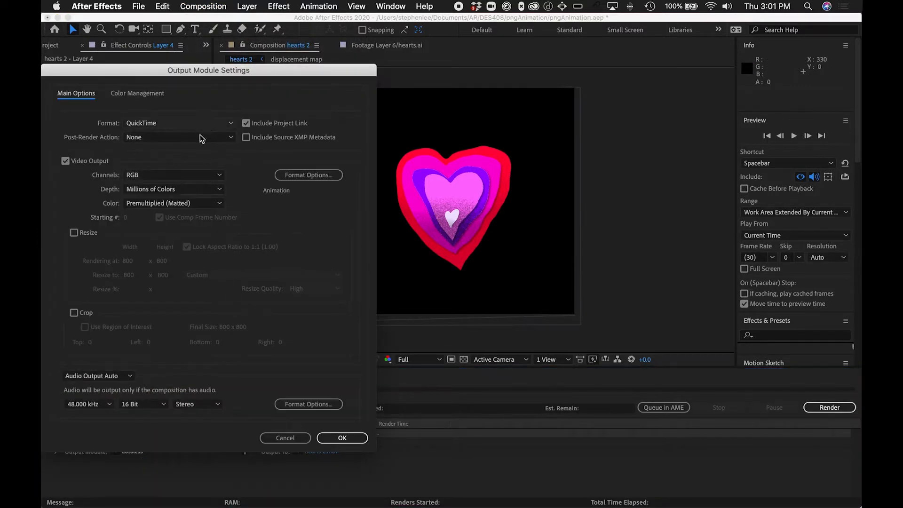
left_click(179, 122)
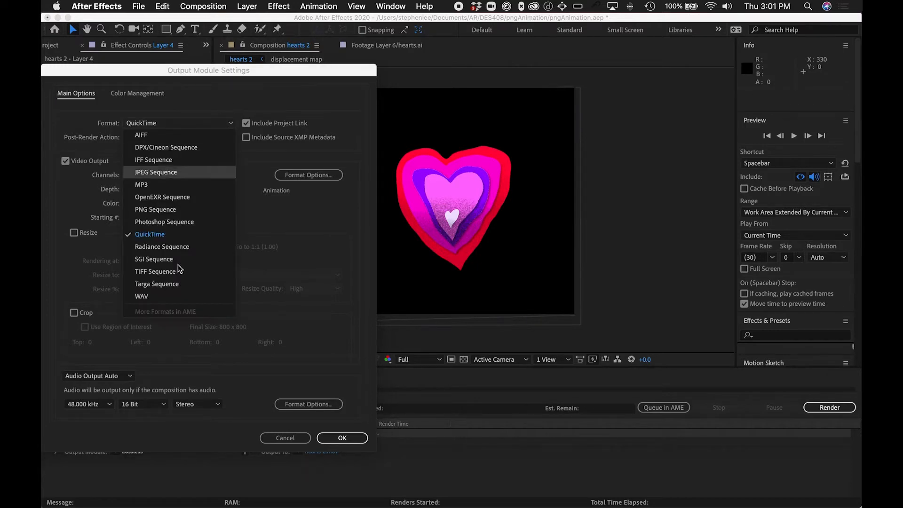
mouse_move(180, 272)
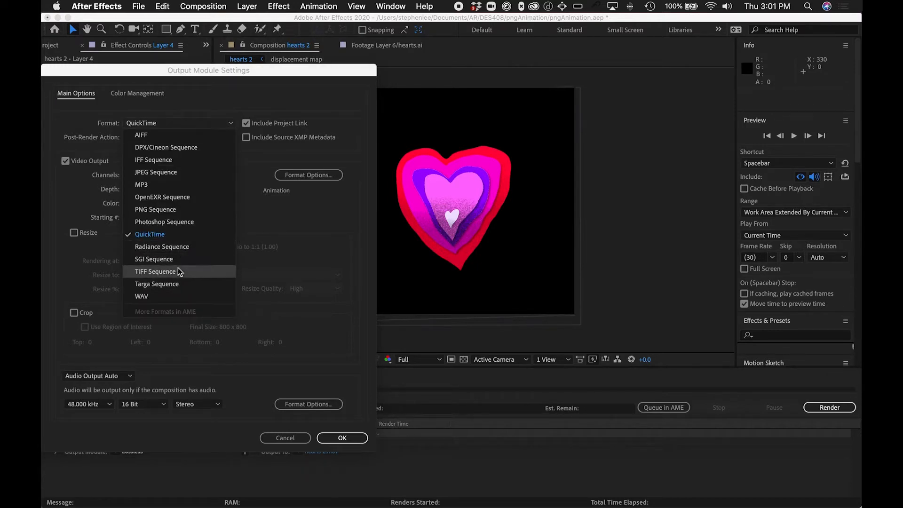
left_click(155, 209)
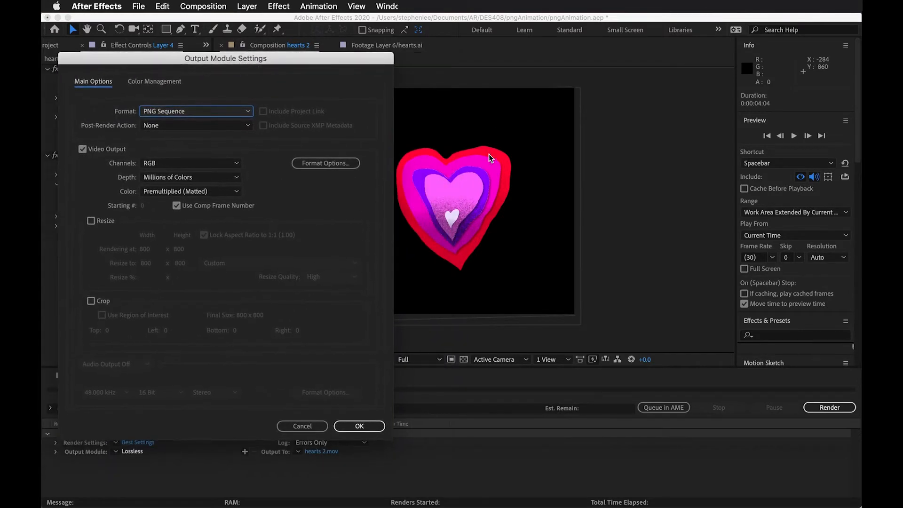
mouse_move(222, 170)
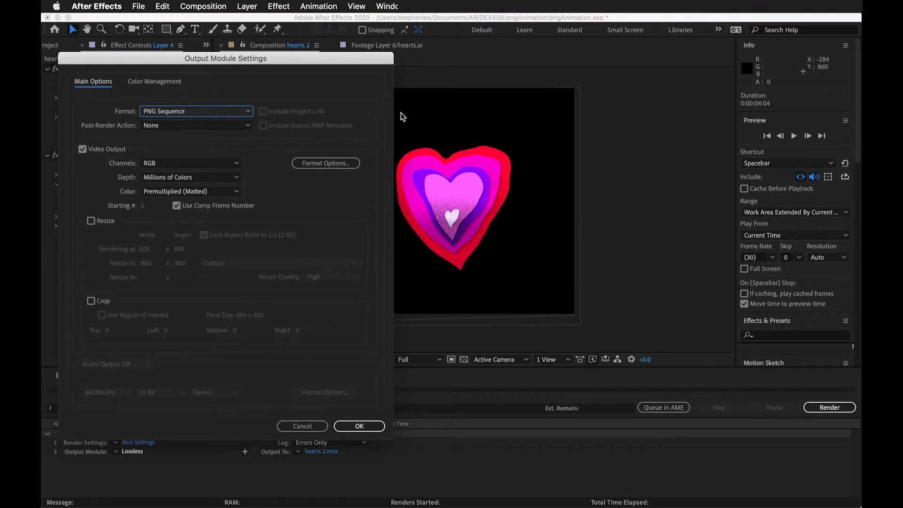
left_click(190, 164)
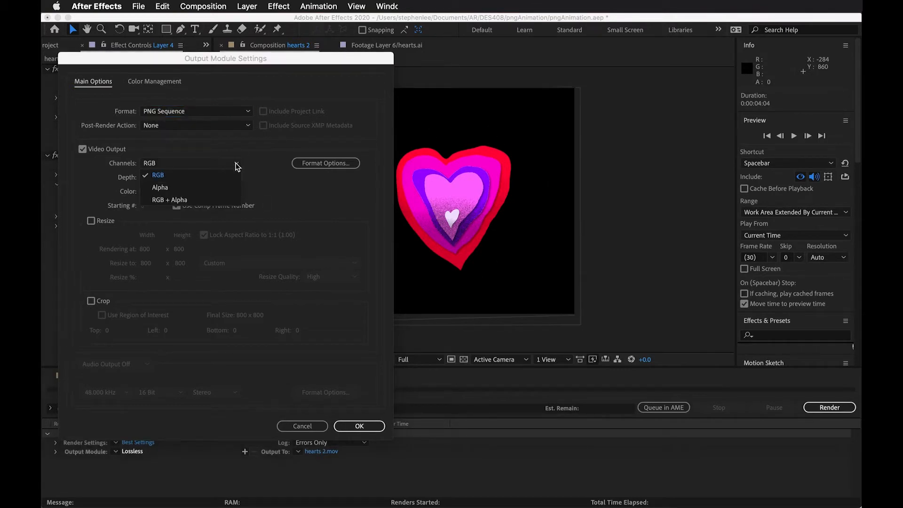
mouse_move(164, 202)
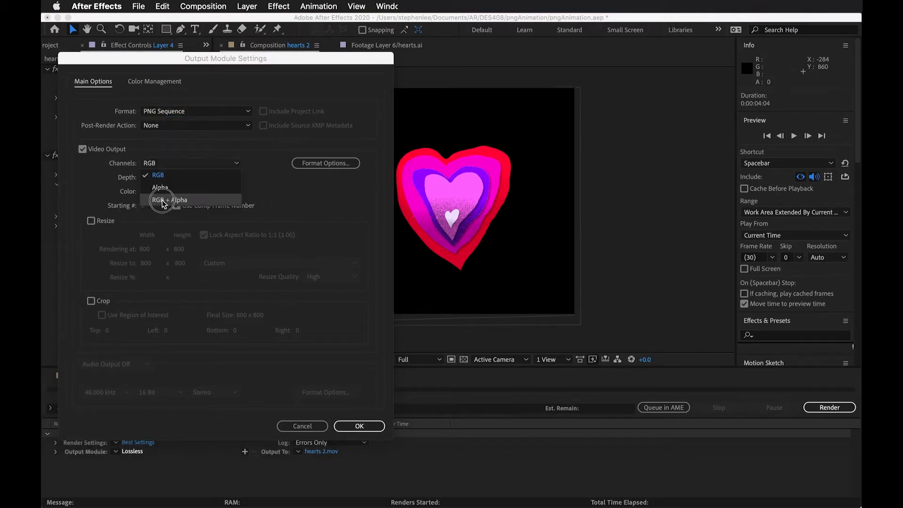
left_click(168, 200)
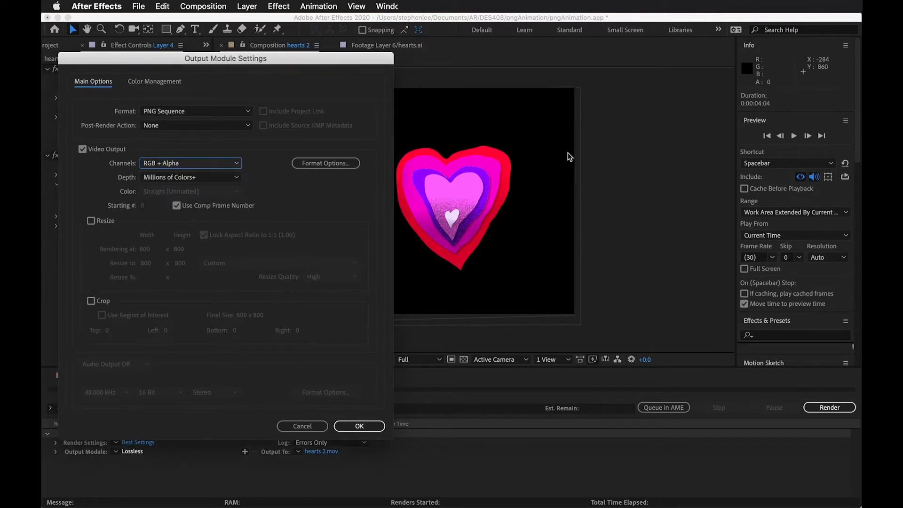
mouse_move(293, 263)
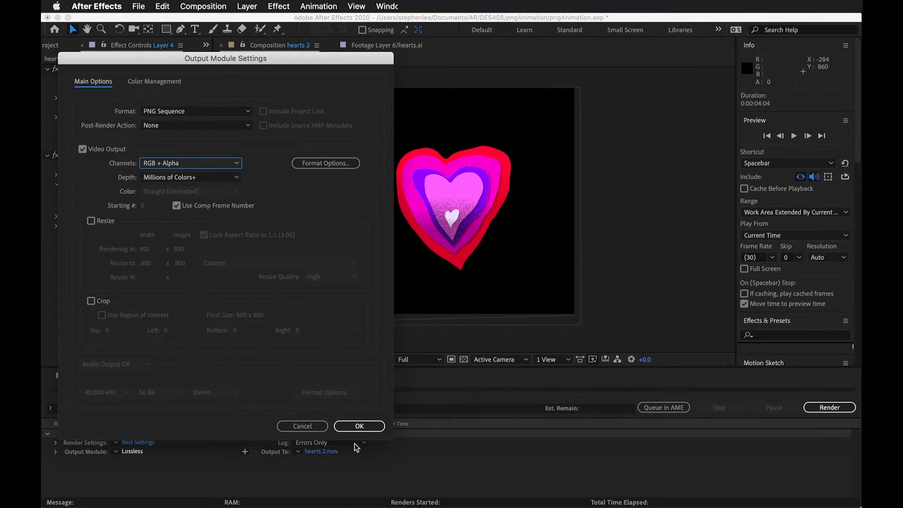
Step: Confirm the PNG Sequence output module settings with OK
left_click(359, 426)
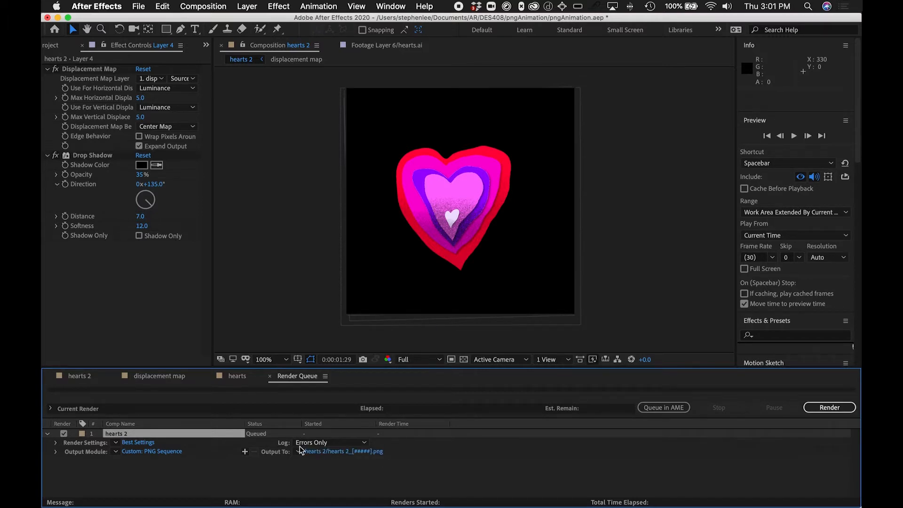
mouse_move(367, 459)
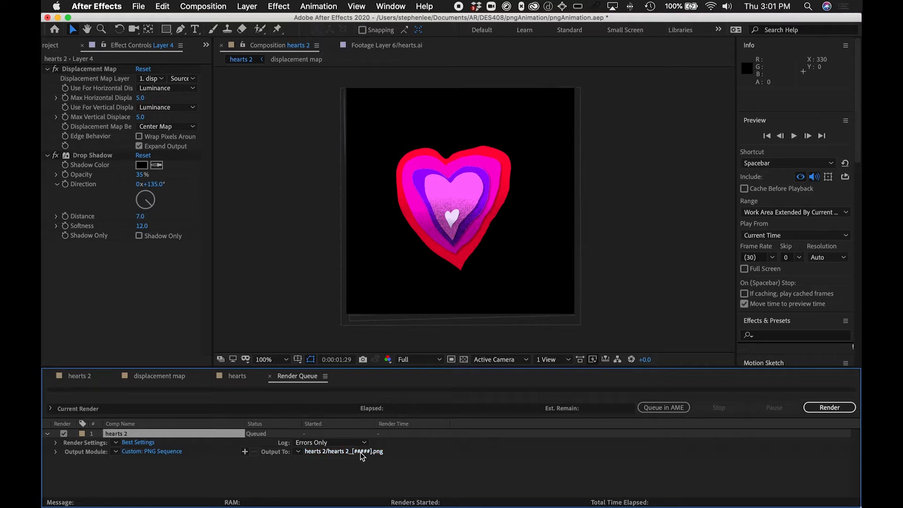
Step: Save render output into a new hearts2 folder as hearts2_[#####].png
left_click(344, 451)
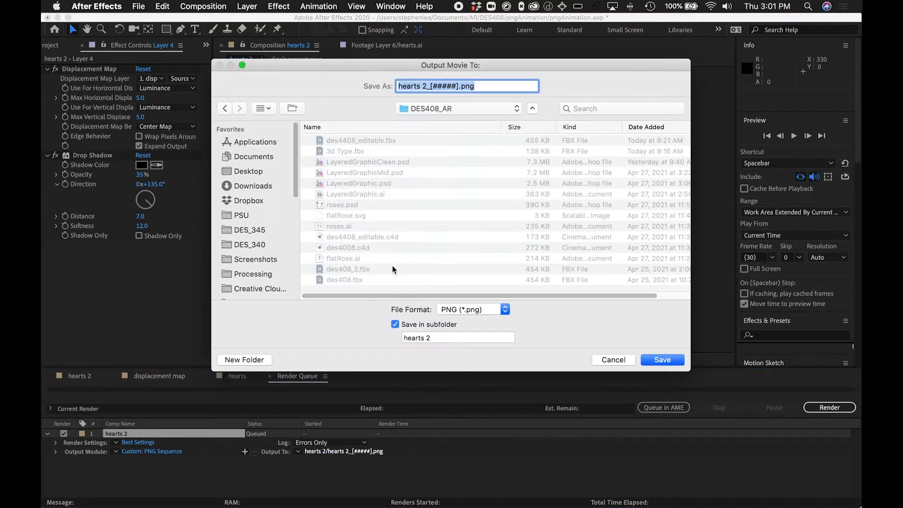
mouse_move(266, 369)
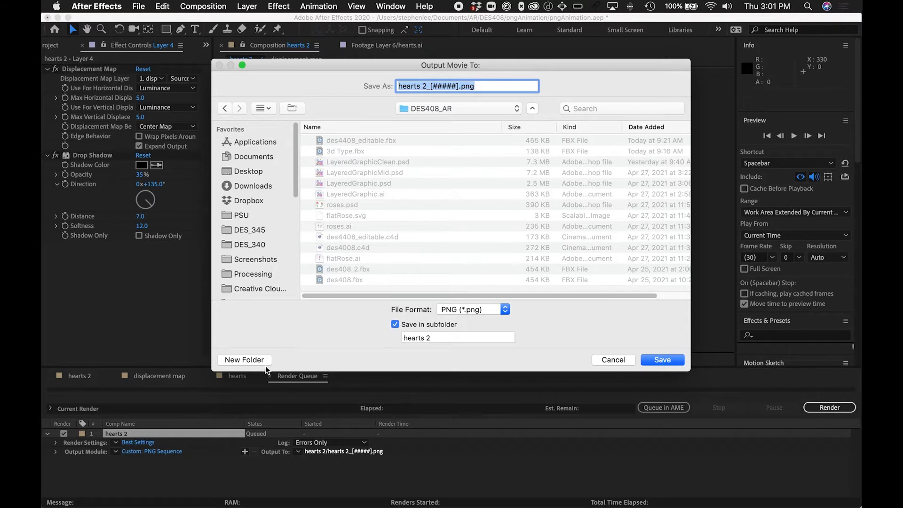
mouse_move(257, 364)
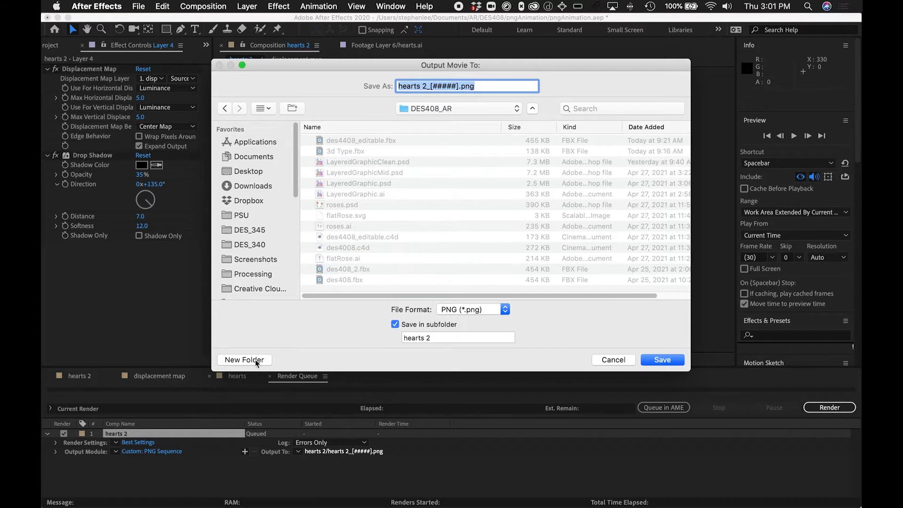
left_click(244, 359)
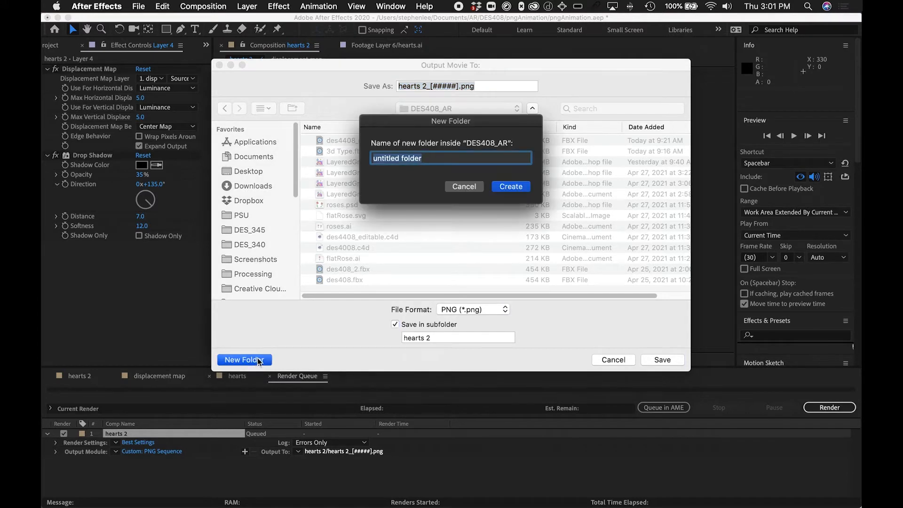
type("hearts")
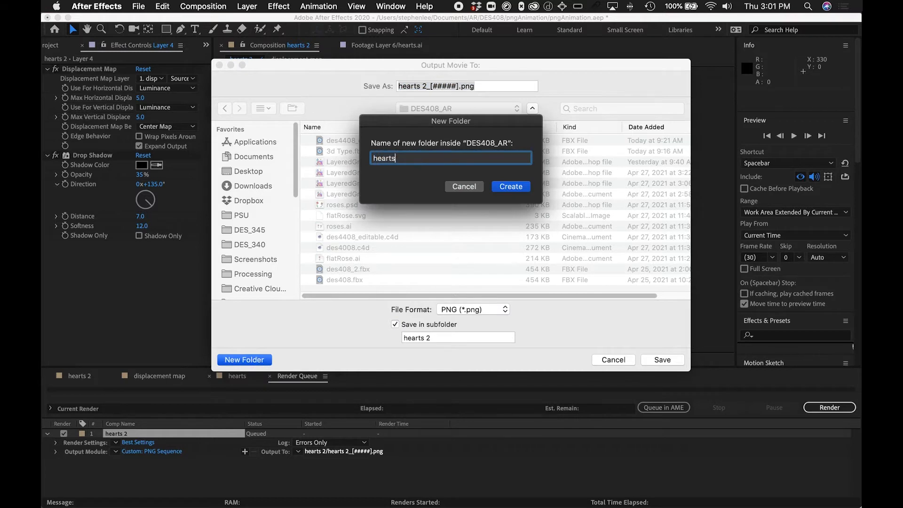
type("2")
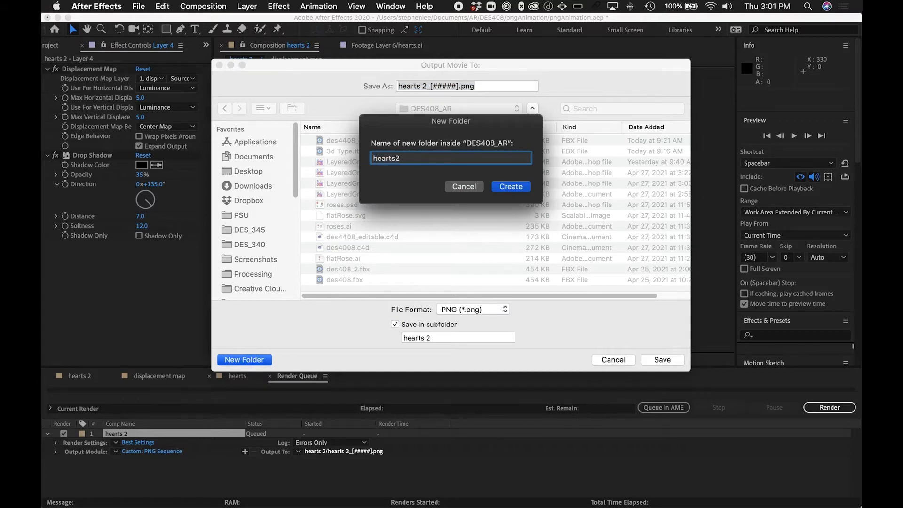
left_click(509, 187)
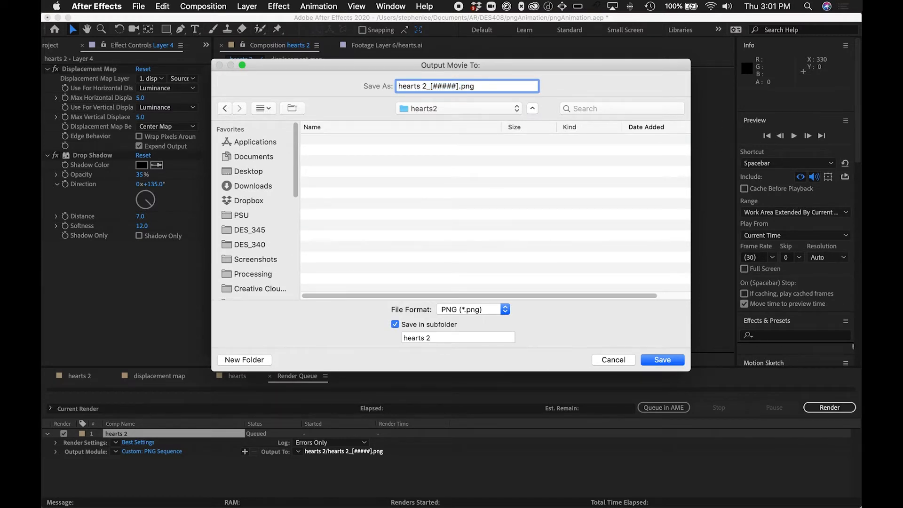
type("hearts2_[#####].png")
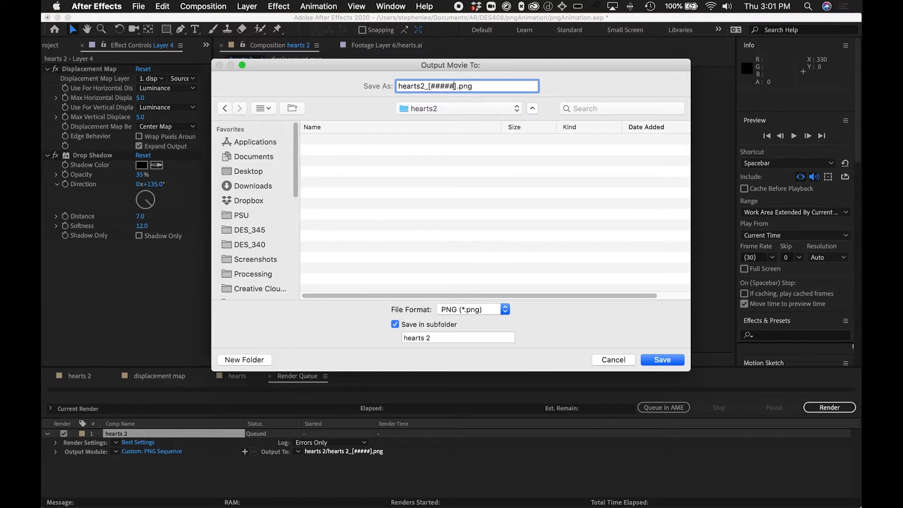
mouse_move(541, 370)
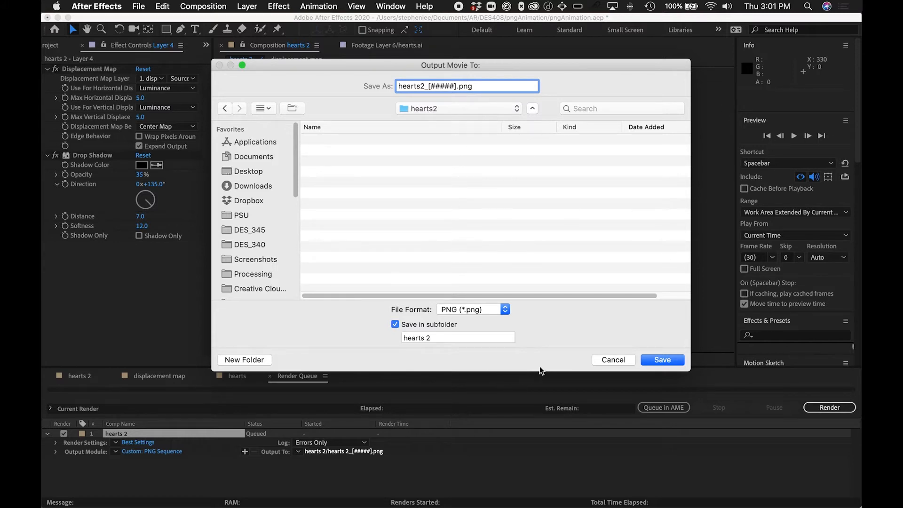
left_click(662, 359)
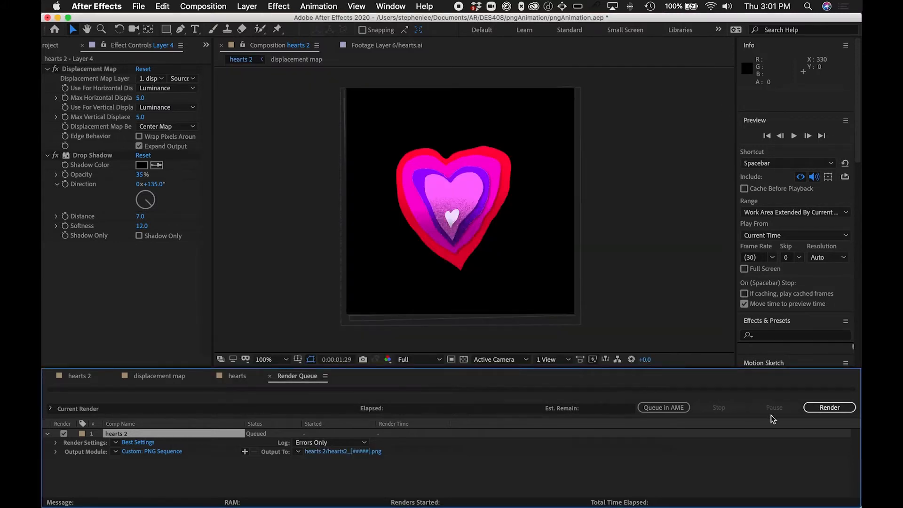
Step: Start rendering hearts 2 from the Render Queue
left_click(829, 407)
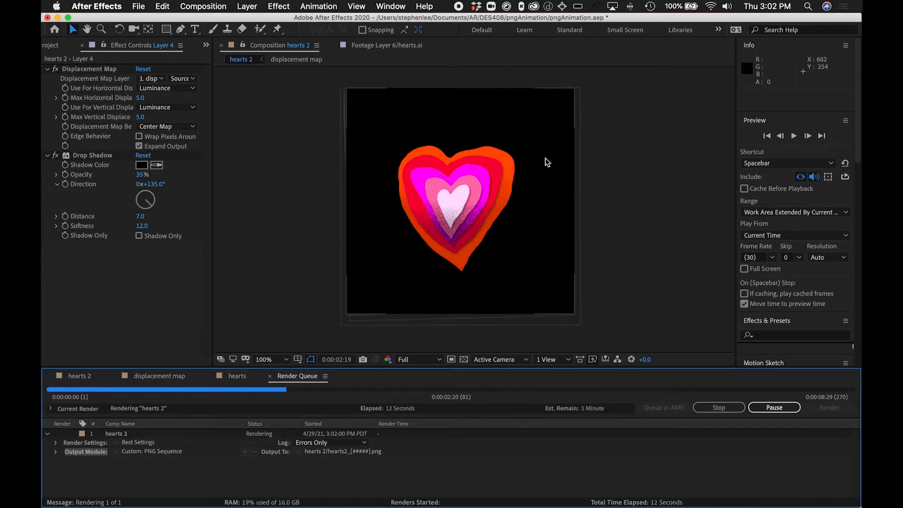
mouse_move(546, 231)
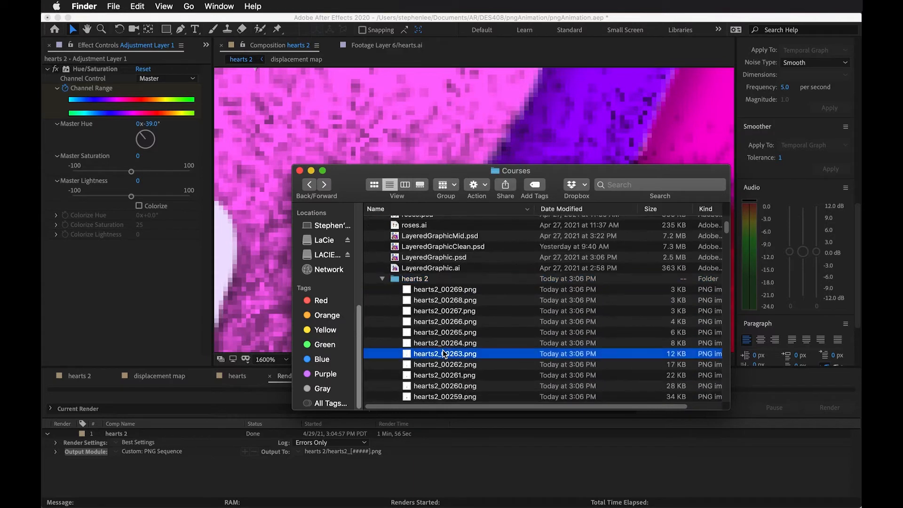
Step: Scroll through the hearts2_00000 to 00269 PNG frames in Finder
scroll("down", 3)
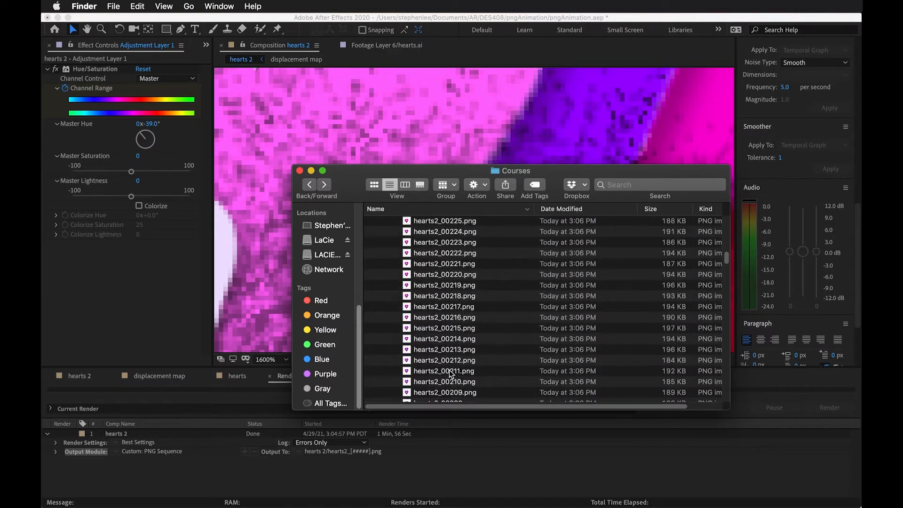
scroll("down", 3)
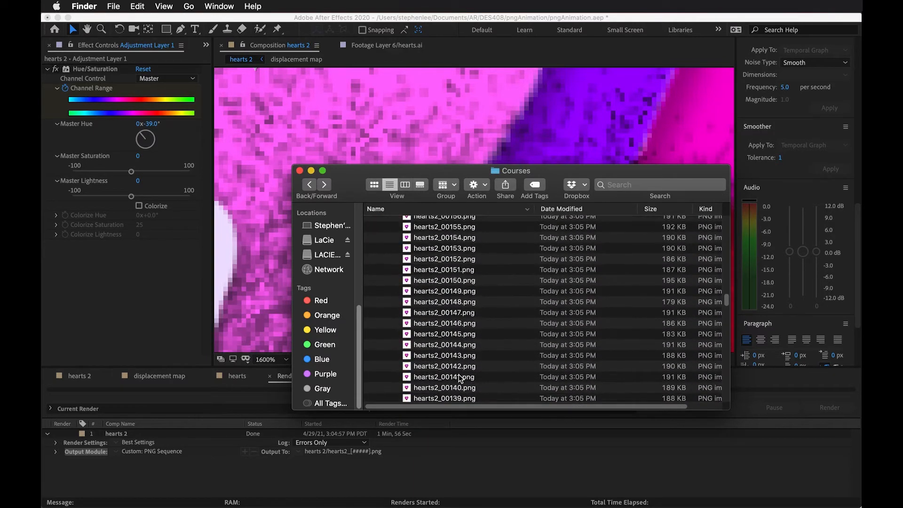
scroll("down", 3)
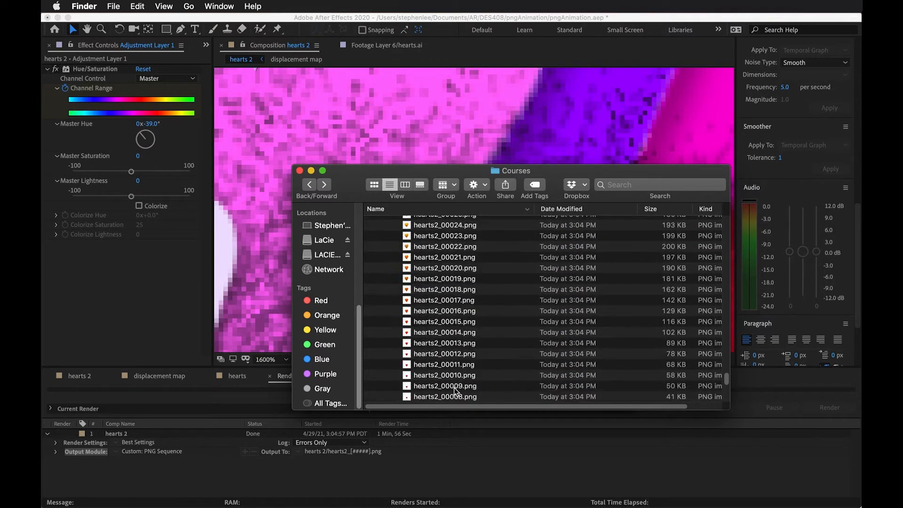
scroll("down", 3)
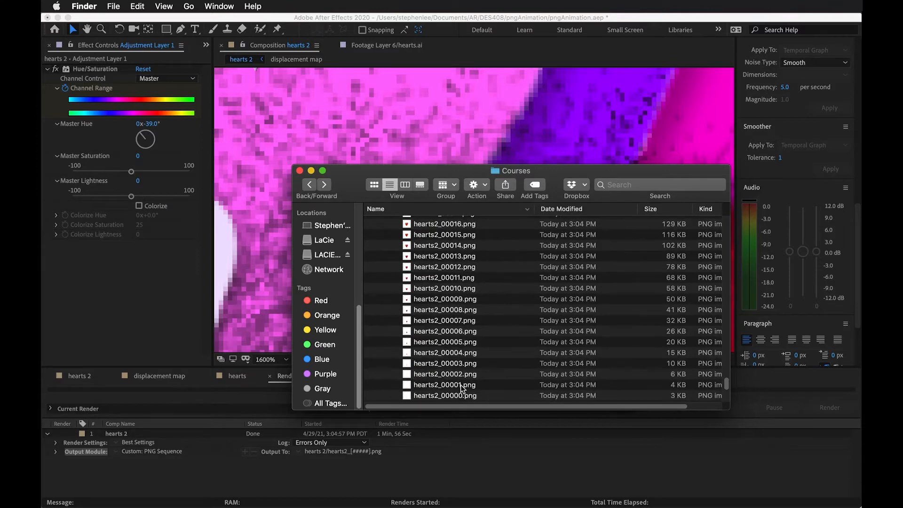
scroll("down", 3)
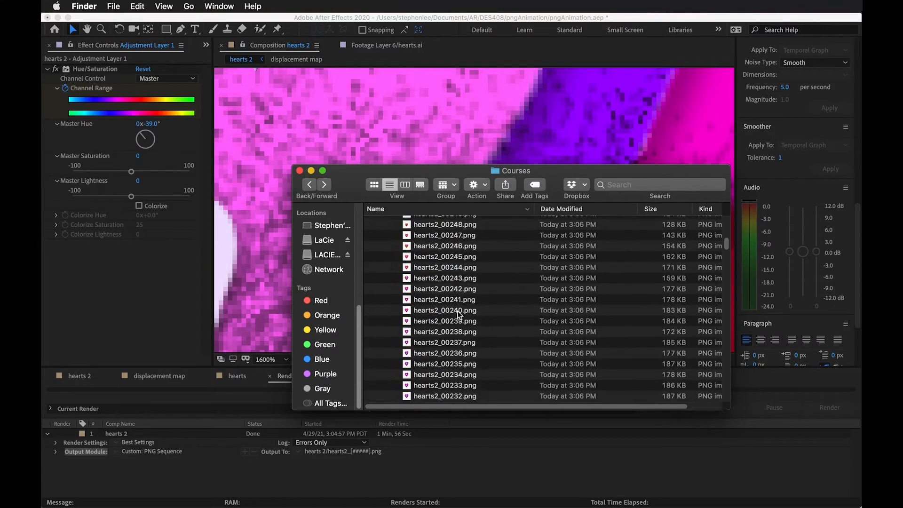
Step: Collapse the hearts 2 folder and compress it into hearts 2.zip
left_click(415, 330)
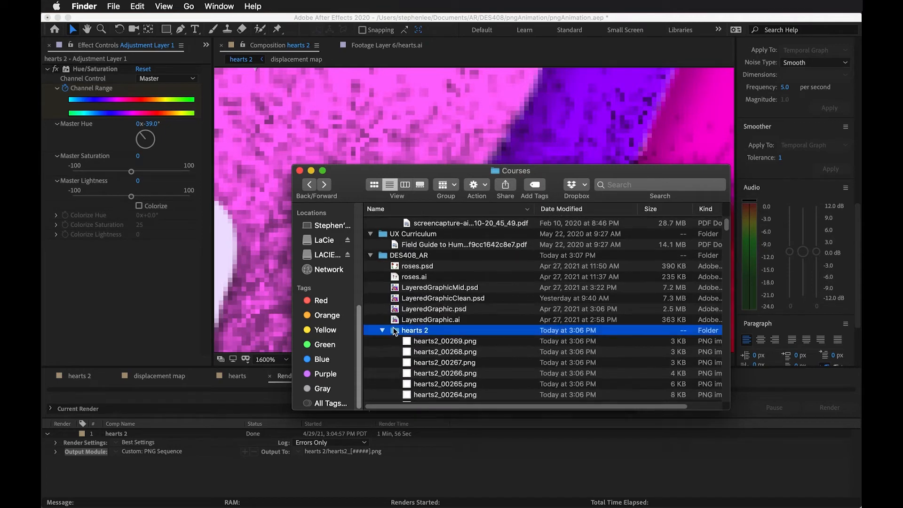
right_click(415, 331)
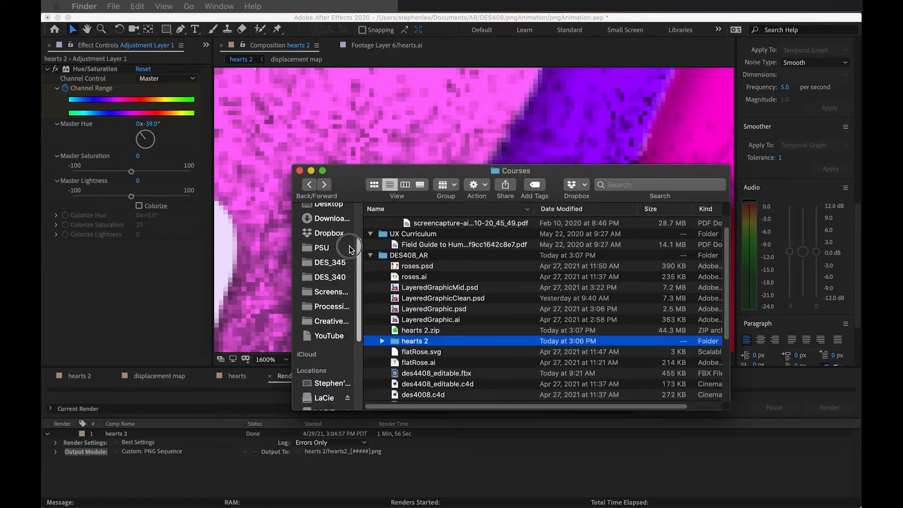
scroll("down", 3)
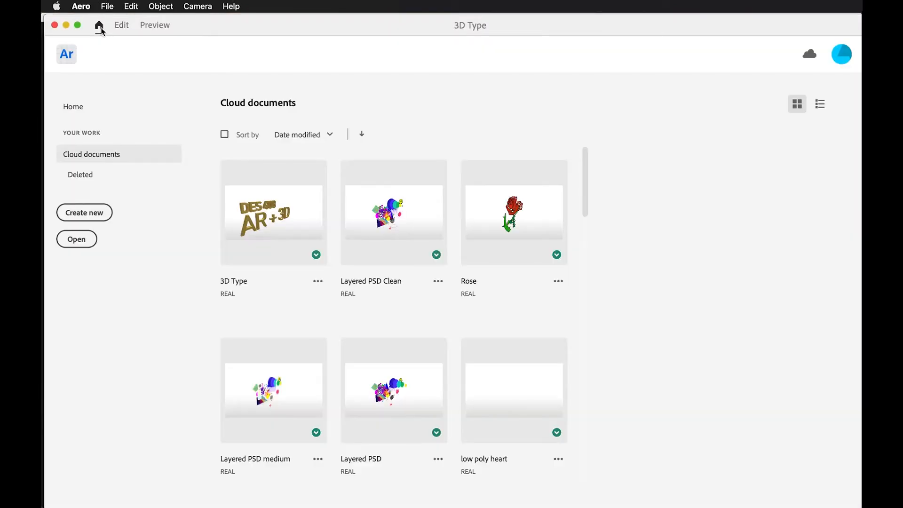
Step: Create a new Aero project and name it 'heart 2'
left_click(84, 212)
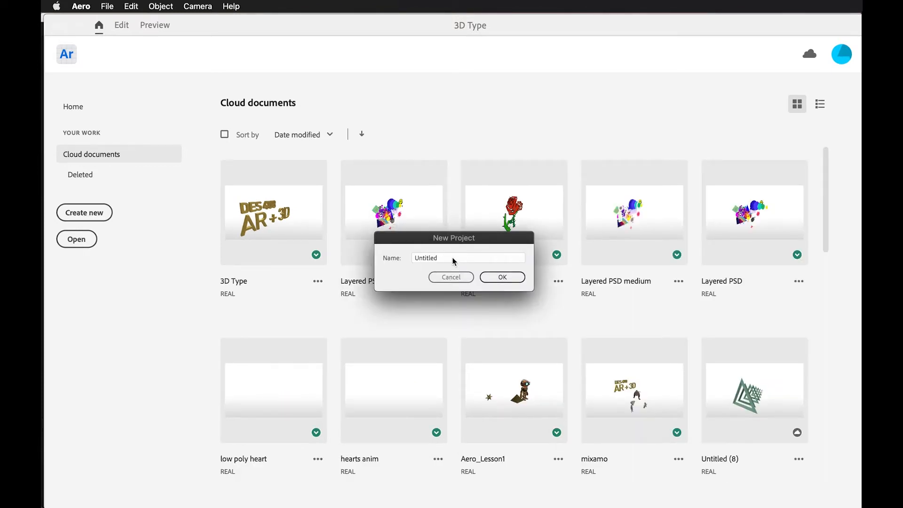
left_click(468, 258)
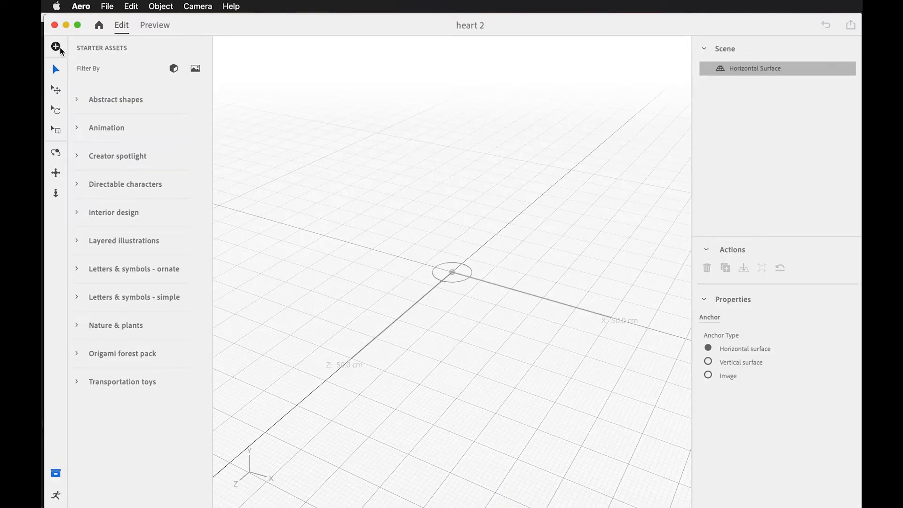
Step: Browse to the hearts 2.zip archive in Aero's import file picker
left_click(56, 47)
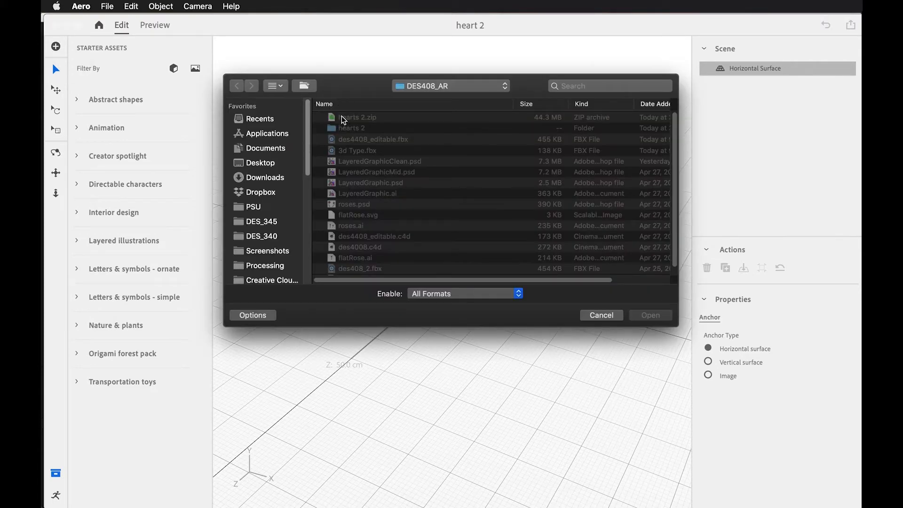
left_click(601, 316)
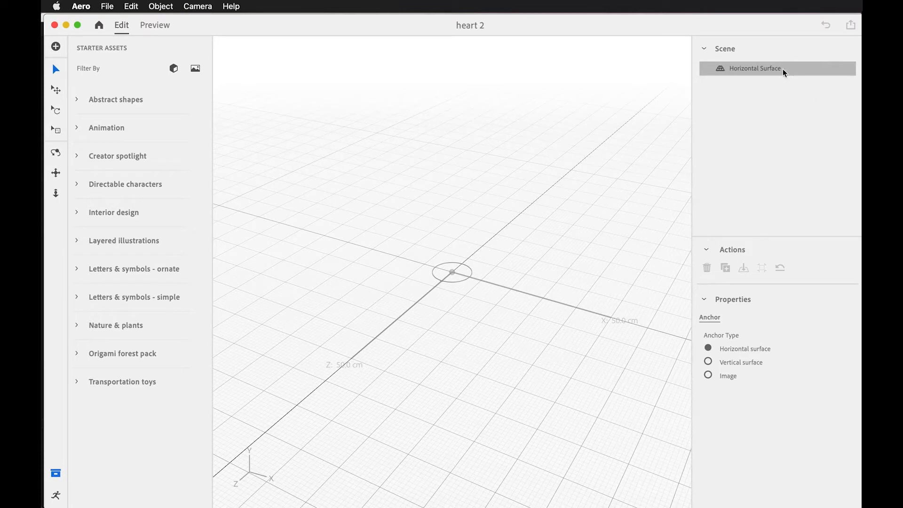
mouse_move(729, 114)
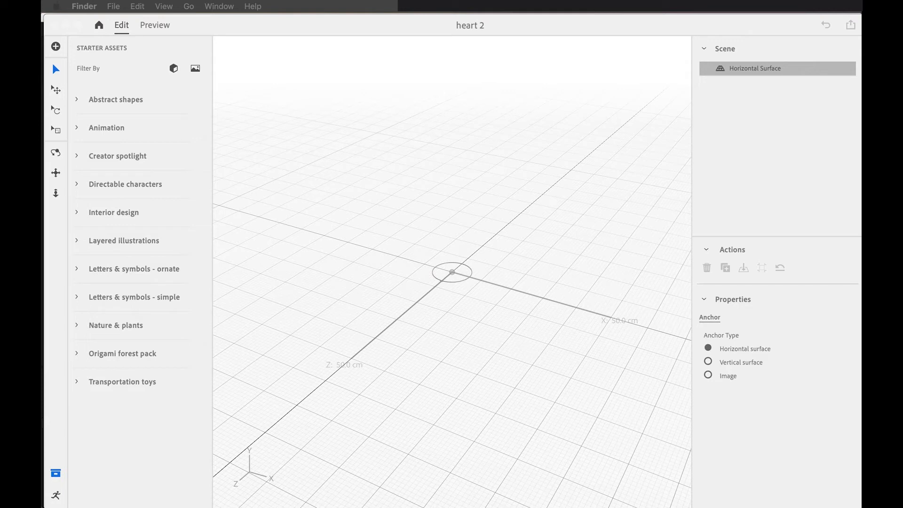
mouse_move(634, 153)
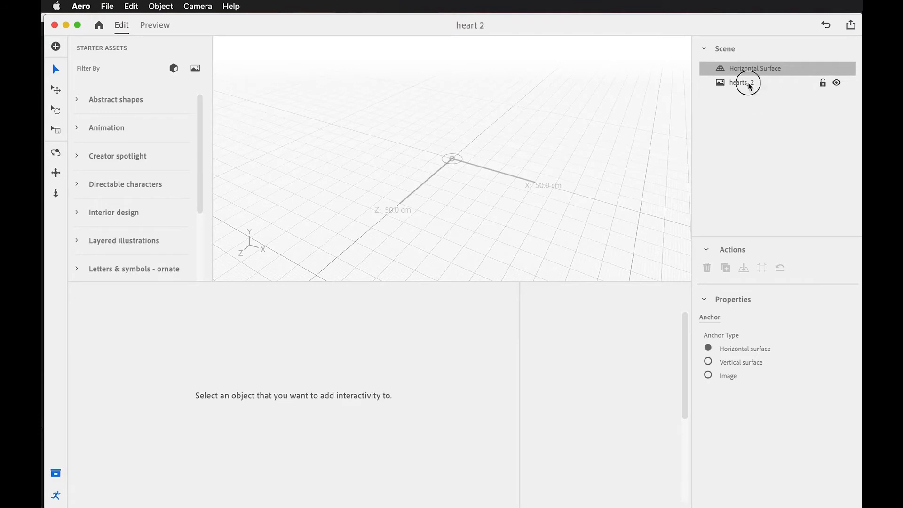
Step: Scale hearts_2 up to 0.7 (about 68 cm), then preview and return to Edit
left_click(742, 82)
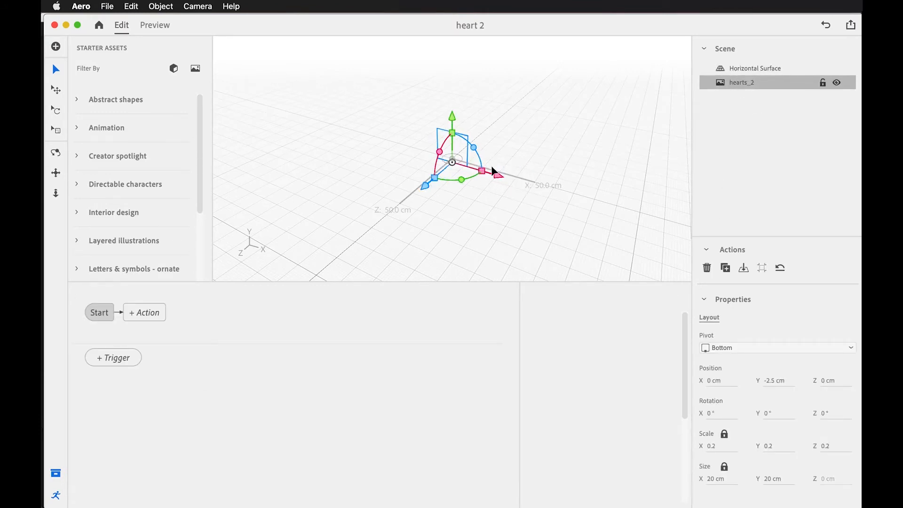
left_click_drag(483, 171, 582, 200)
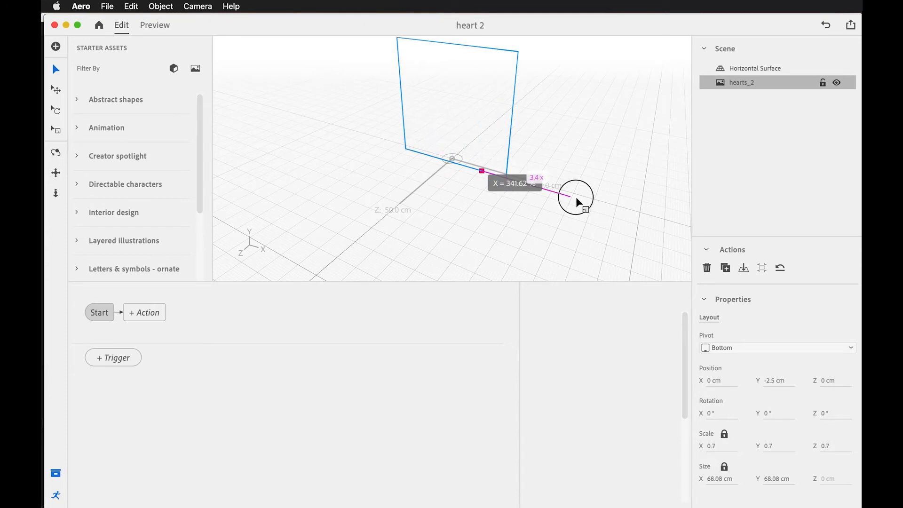
left_click(755, 68)
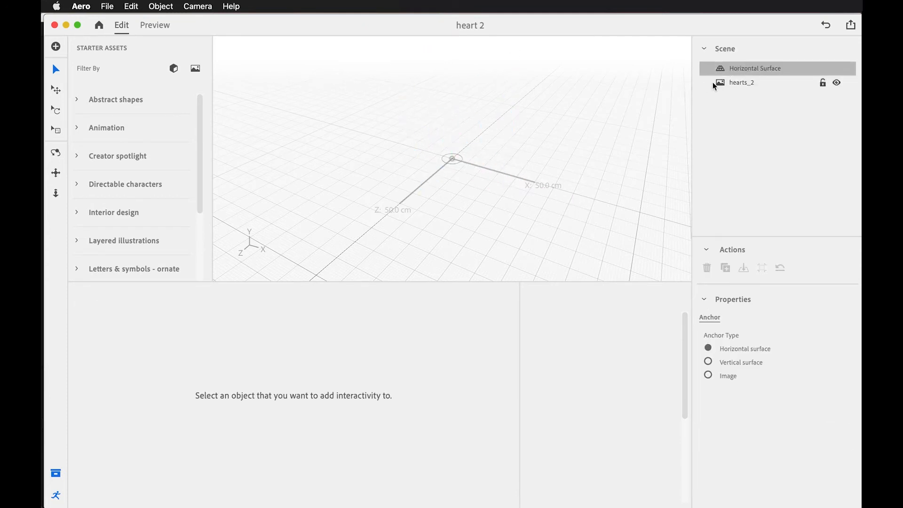
left_click(154, 24)
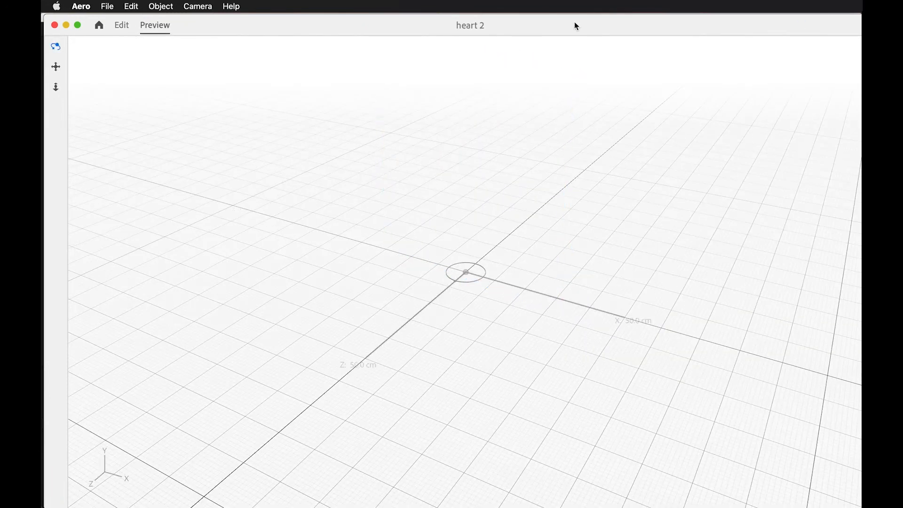
left_click(121, 25)
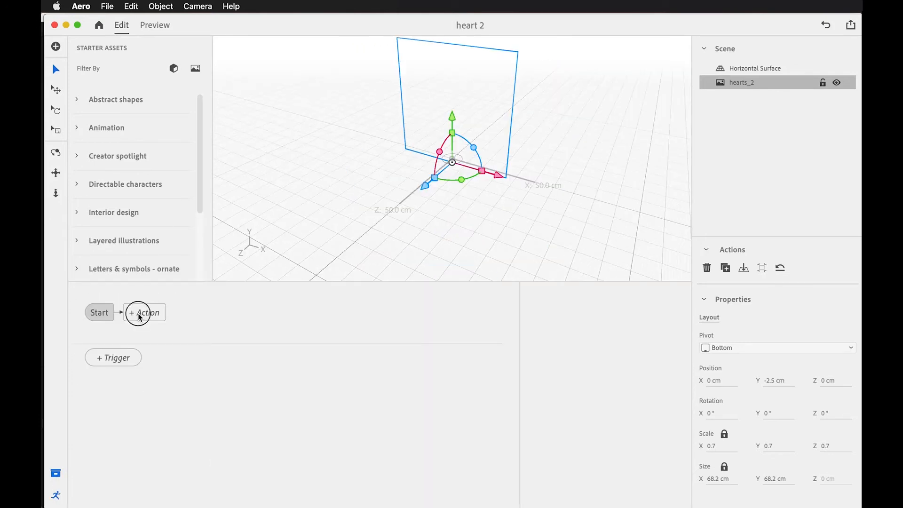
Step: Add a Play images action to hearts_2's start trigger, set to Infinite and Back and forth
left_click(143, 312)
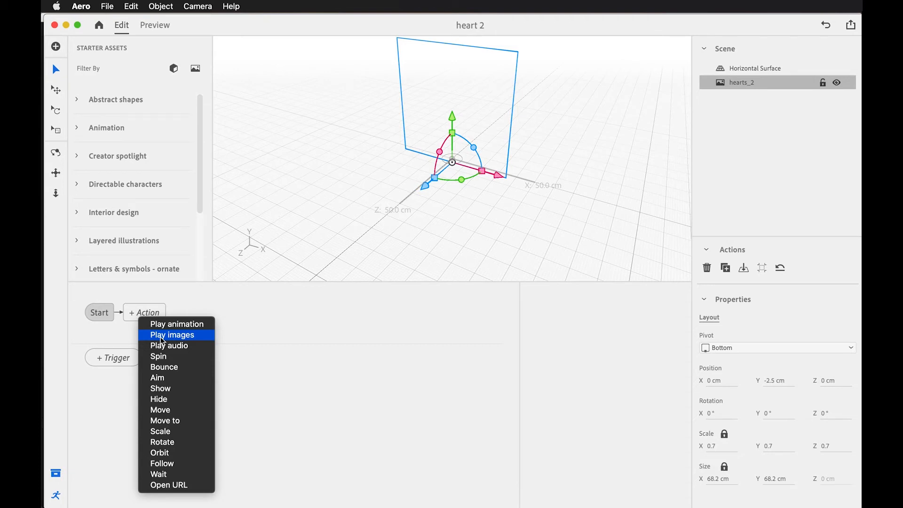
left_click(171, 335)
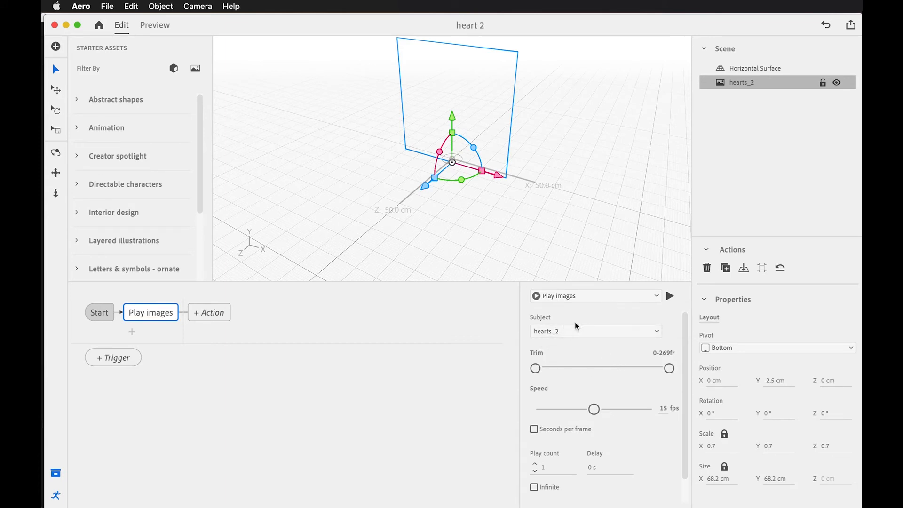
mouse_move(595, 408)
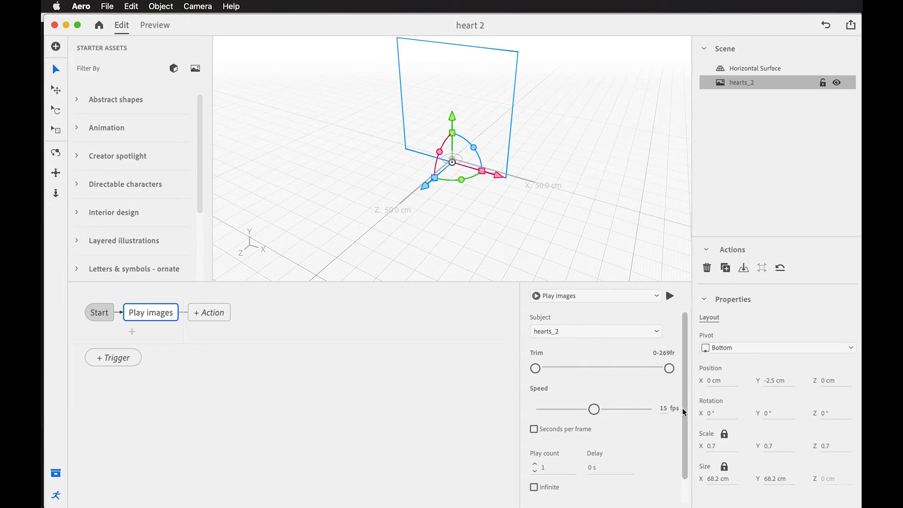
scroll("down", 3)
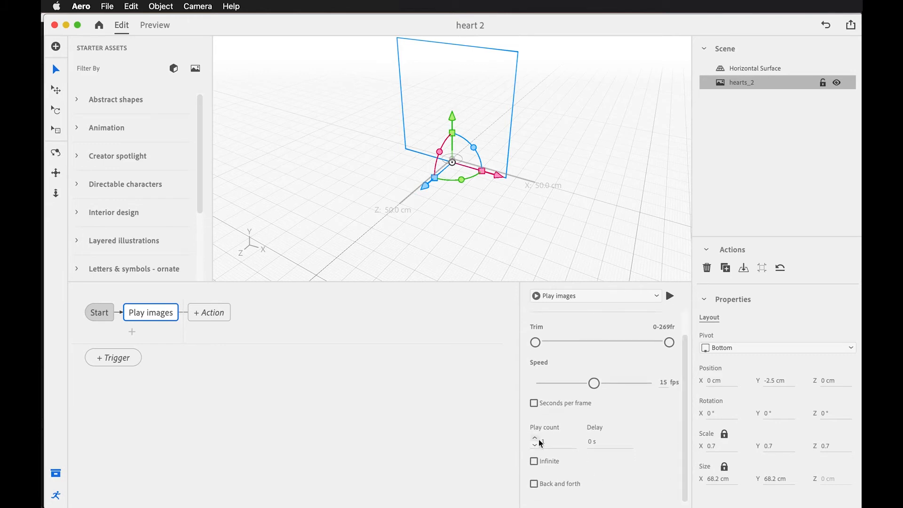
left_click(533, 461)
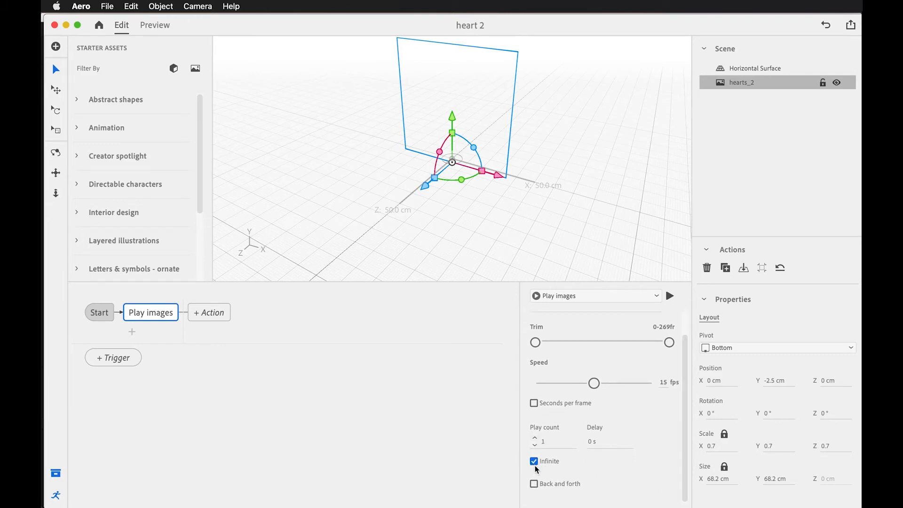
left_click(534, 484)
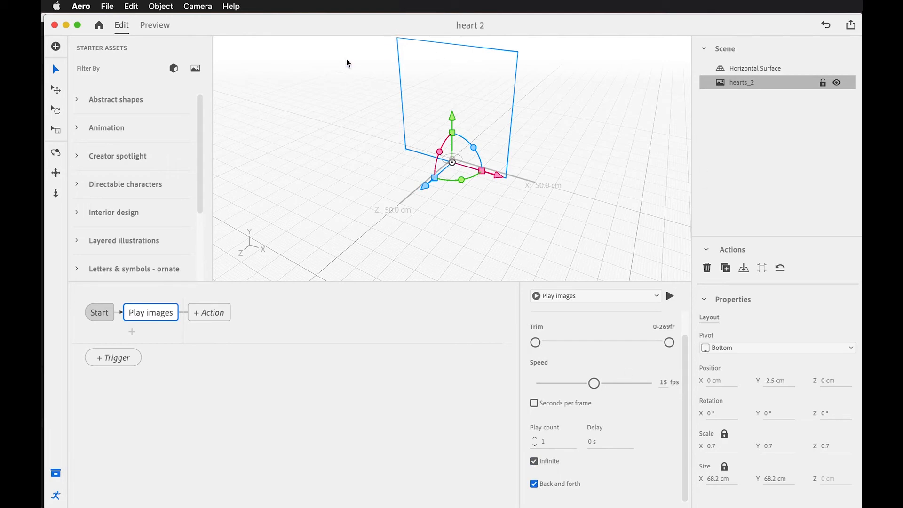
left_click(154, 24)
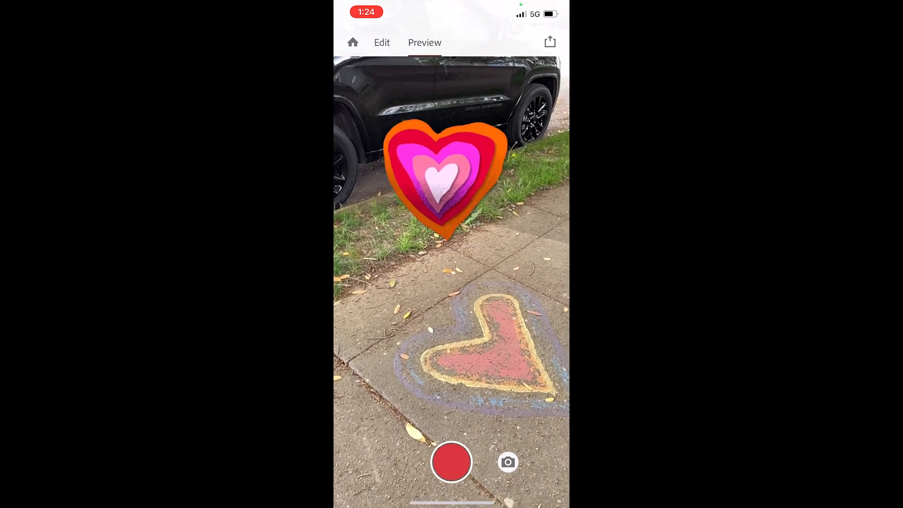
Step: Move the hearts image to a new spot on the sidewalk and resume the AR preview
left_click(382, 42)
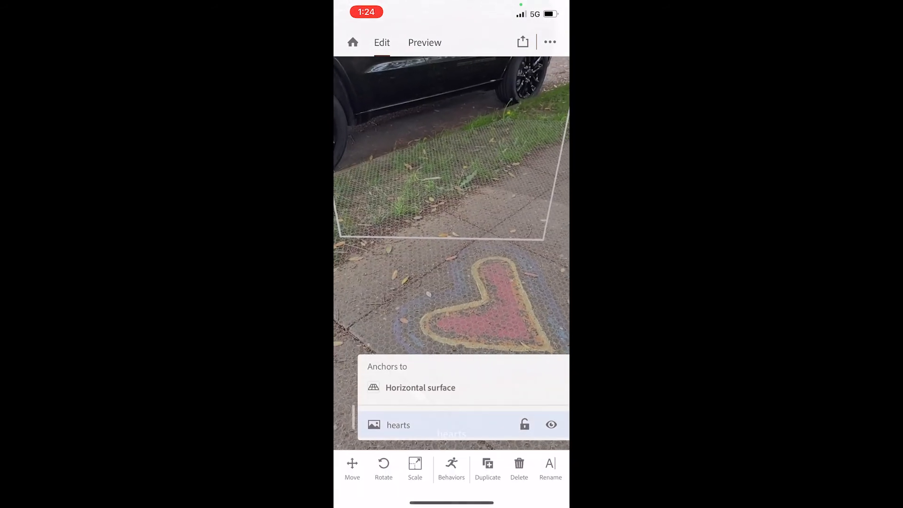
left_click(351, 468)
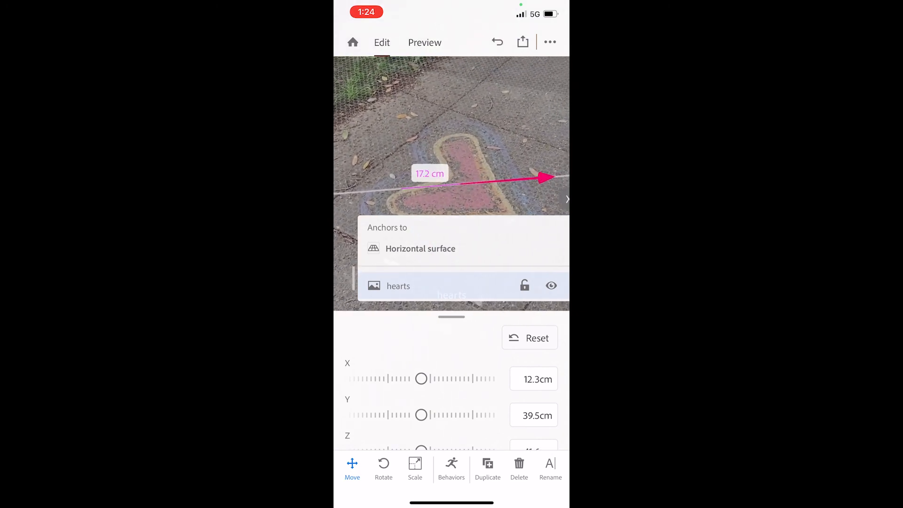
left_click(424, 42)
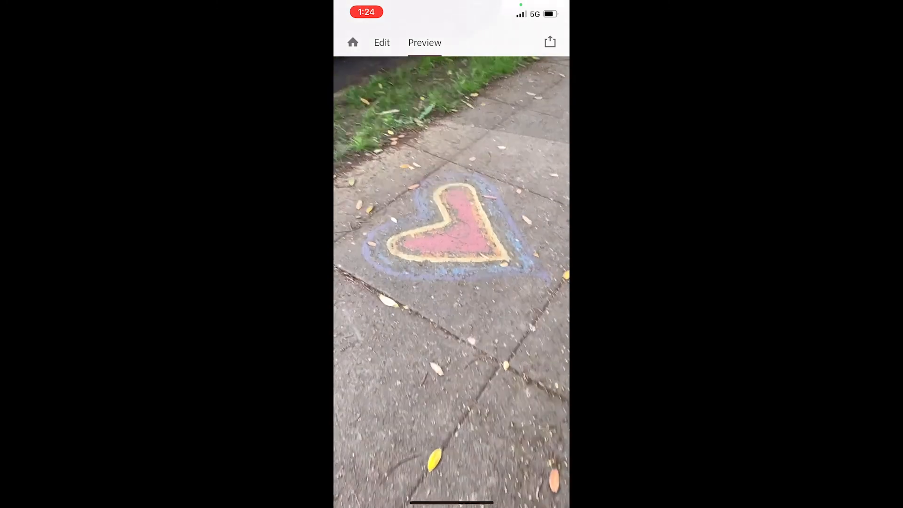